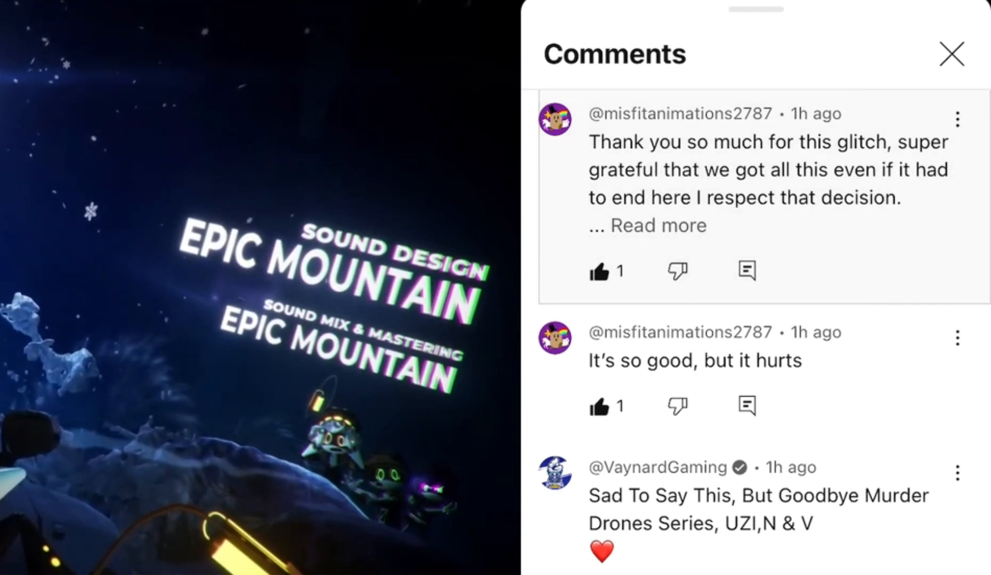
Step: Expand the first finale comment to read its note about potential season two videos
{"action": "left_click", "coordinate": [658, 225]}
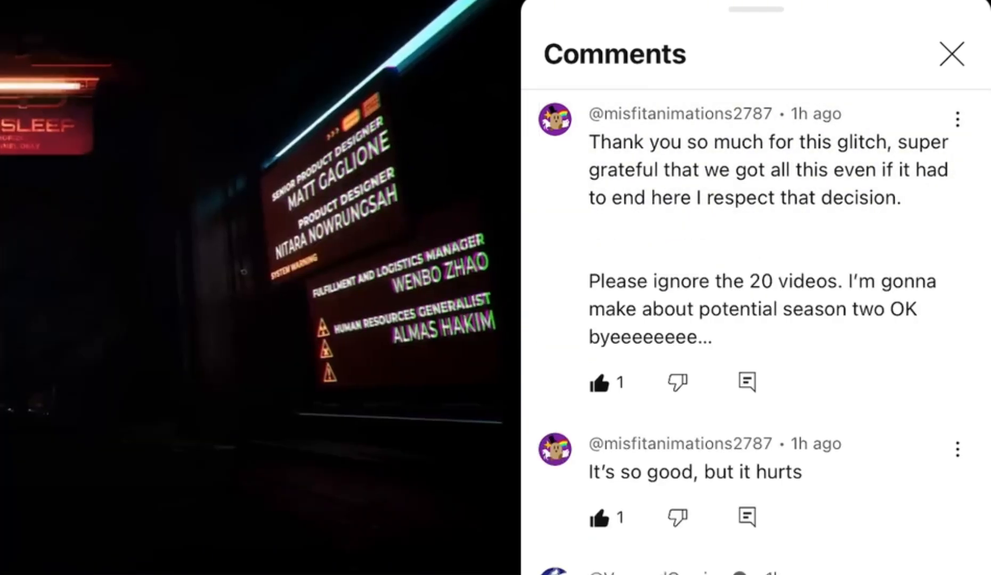
{"action": "left_click", "coordinate": [952, 54]}
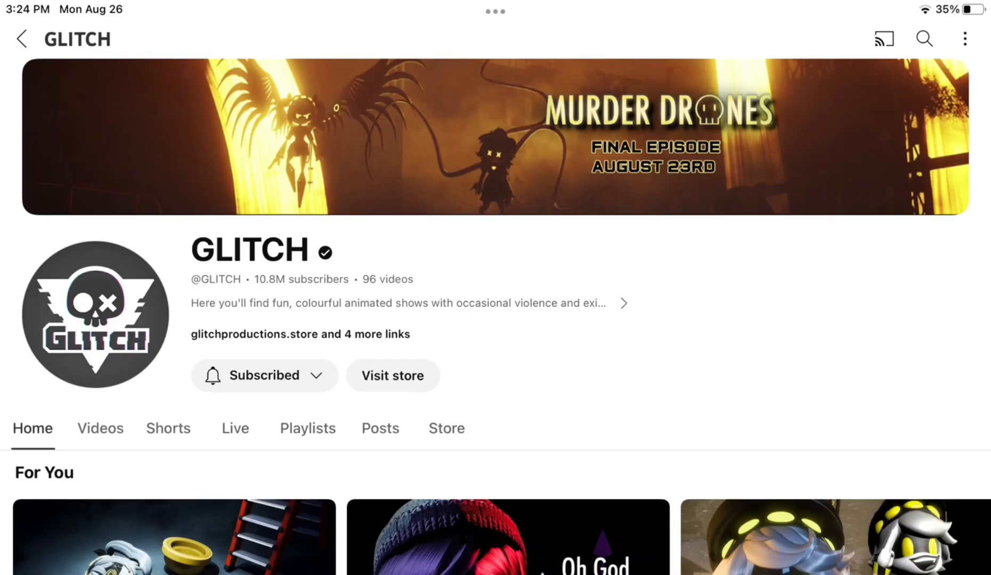
Step: Visit the GLITCH merch store and view the $42.00 Cyn Plush listing
{"action": "left_click", "coordinate": [392, 375]}
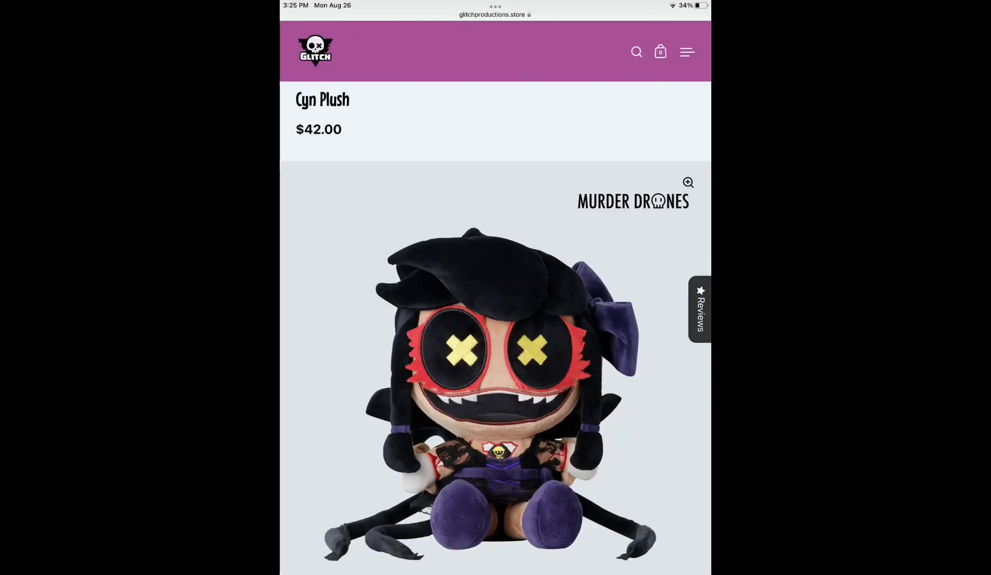